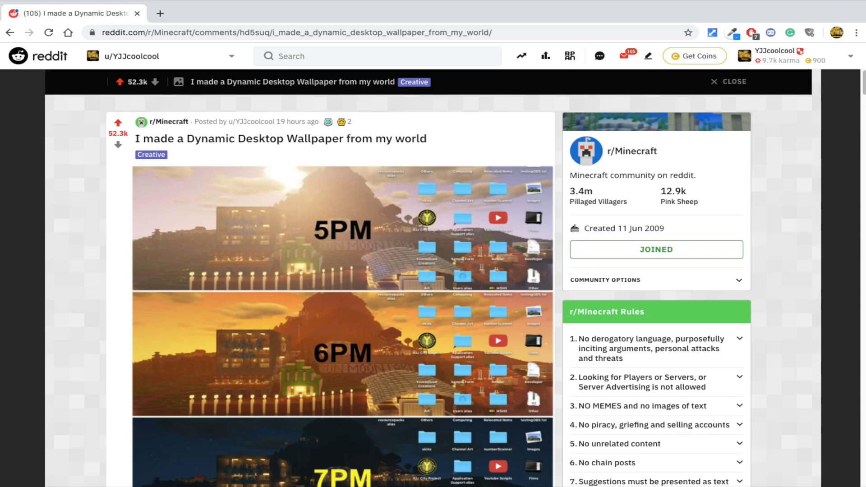
Step: Go to optifine.net/downloads in Chrome's address bar
{"action": "left_click", "coordinate": [341, 226]}
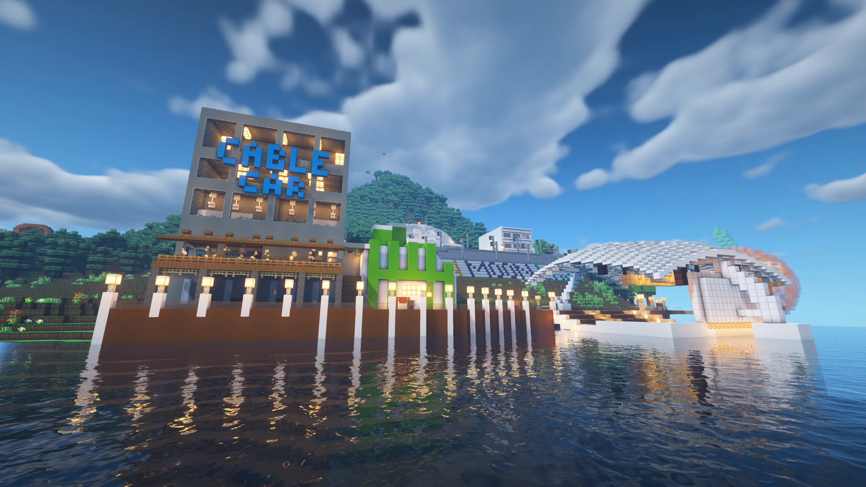
{"action": "type", "text": "optifine.net/downloads"}
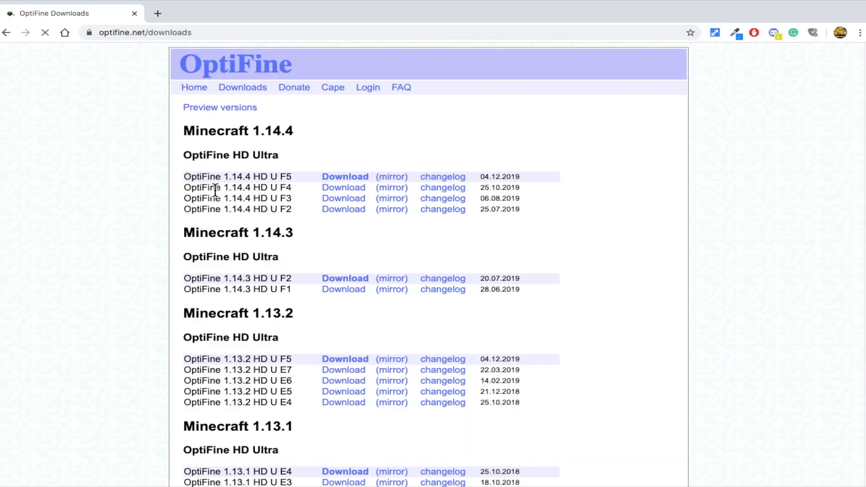
Step: Reveal the preview versions and download OptiFine 1.15.2 HD U G1 pre30
{"action": "left_click", "coordinate": [220, 107]}
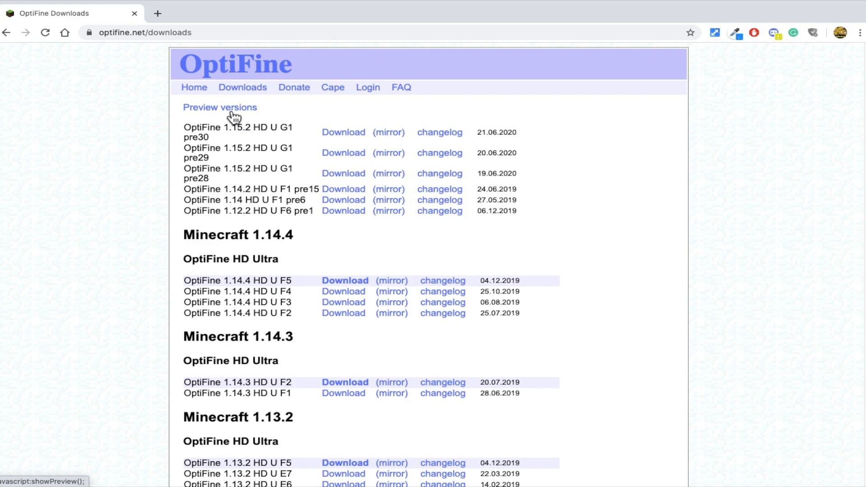
{"action": "left_click", "coordinate": [343, 133]}
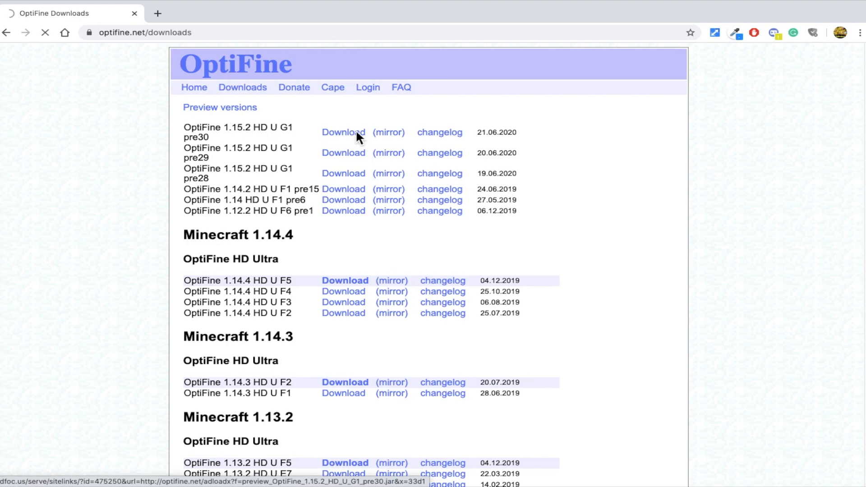
{"action": "left_click", "coordinate": [343, 132]}
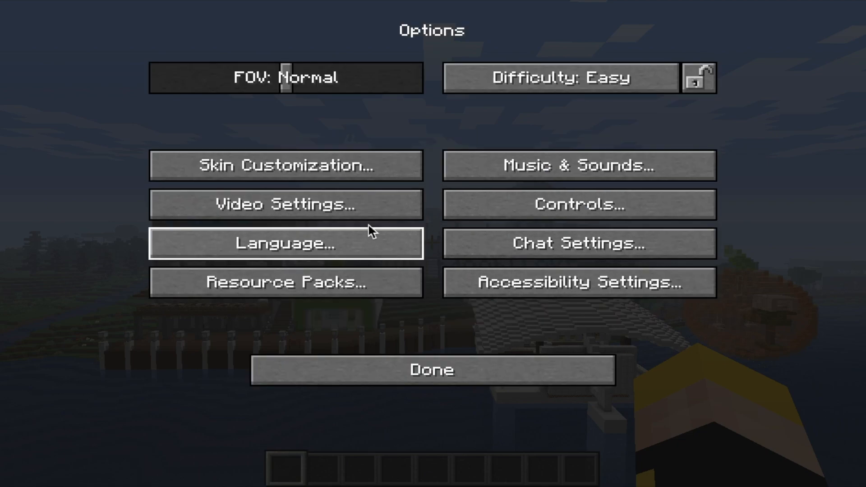
Step: Set Render Distance to 48 chunks in Video Settings and return to the world
{"action": "left_click", "coordinate": [285, 205]}
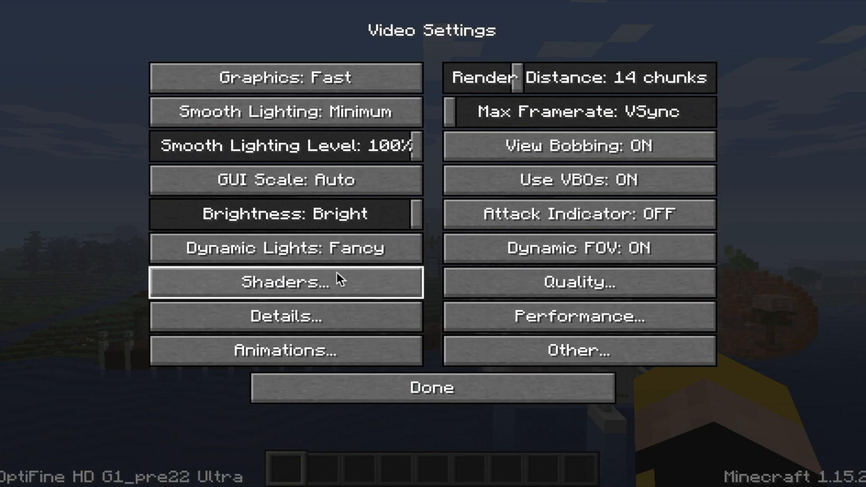
{"action": "left_click", "coordinate": [284, 282]}
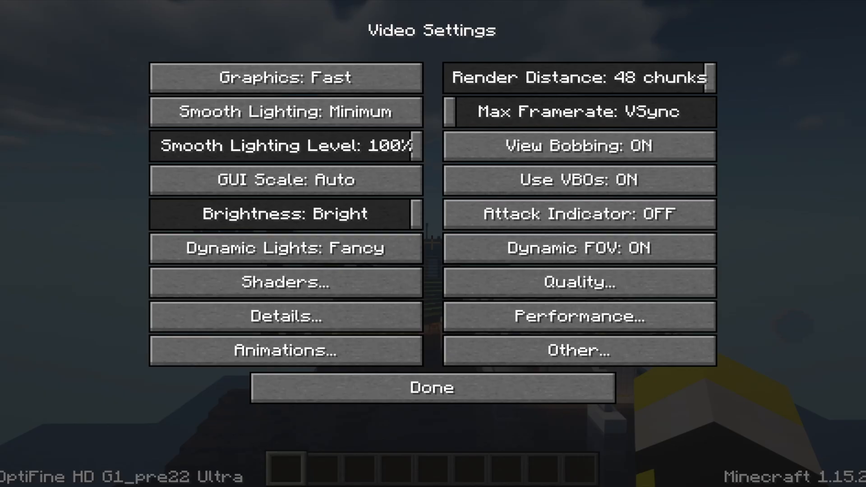
{"action": "left_click", "coordinate": [431, 387]}
{"action": "type", "text": "/gamerule doDaylightCycle false"}
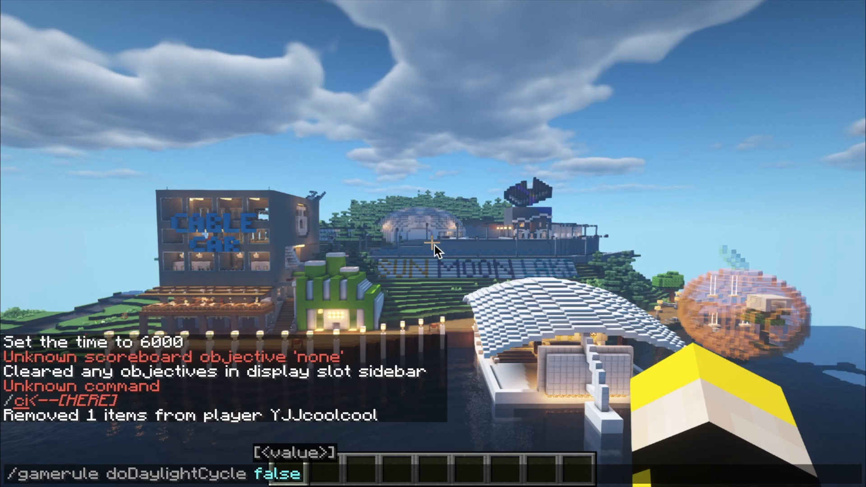
Step: Run /gamerule doDaylightCycle false and /gamerule doWeatherCycle false in chat
{"action": "key", "text": "enter"}
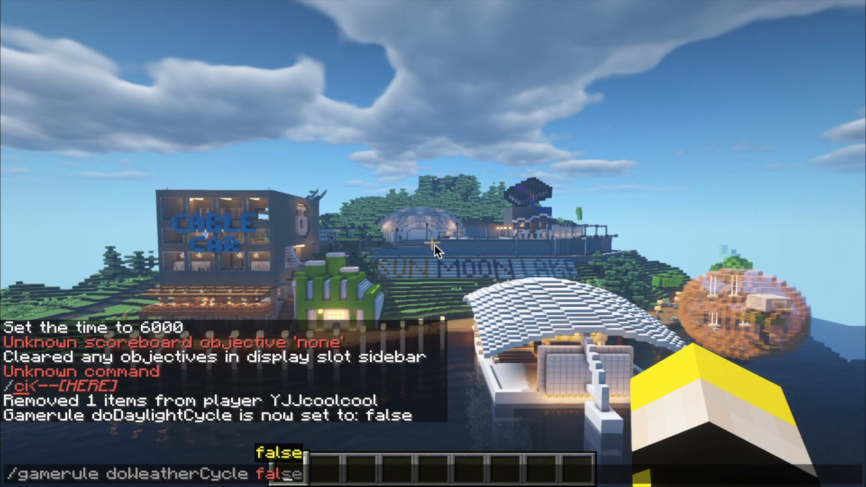
{"action": "key", "text": "enter"}
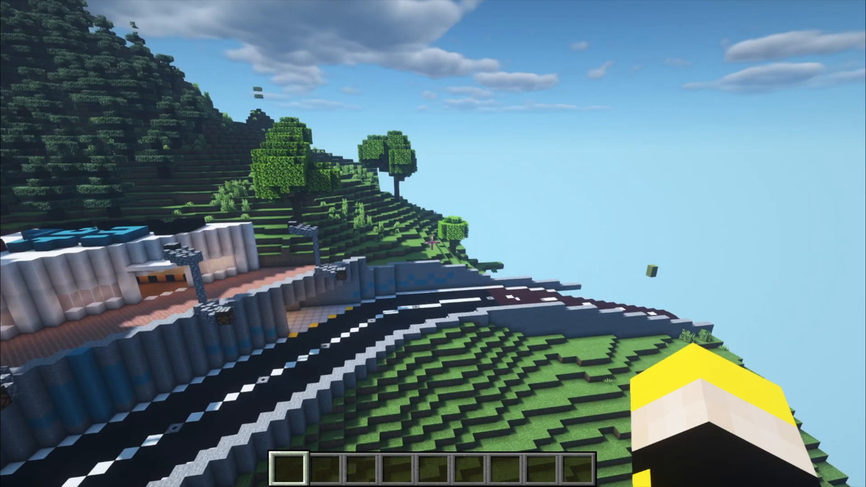
Step: Toggle the F3 debug overlay on and back off
{"action": "key", "text": "f3"}
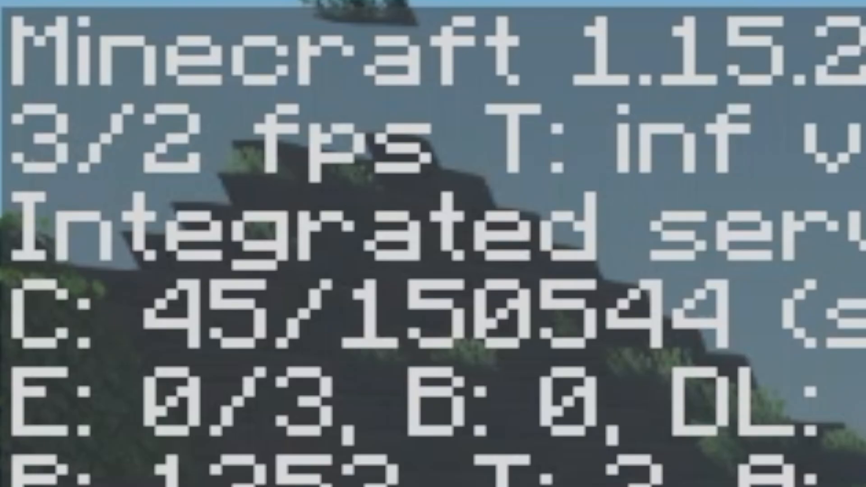
{"action": "key", "text": "F3"}
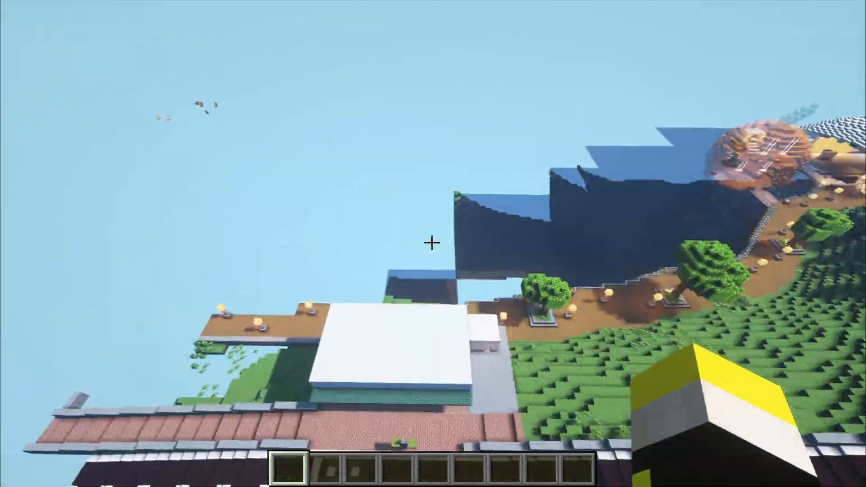
{"action": "mouse_move", "coordinate": [433, 243]}
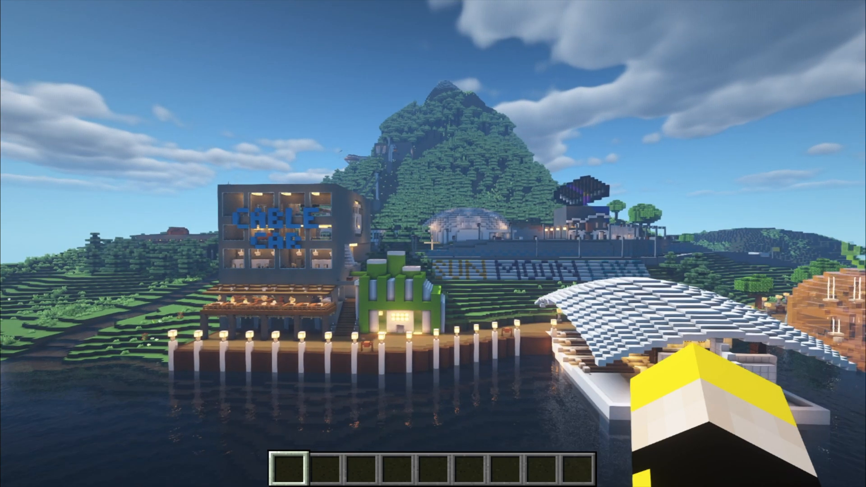
{"action": "mouse_move", "coordinate": [433, 243]}
{"action": "type", "text": "/time"}
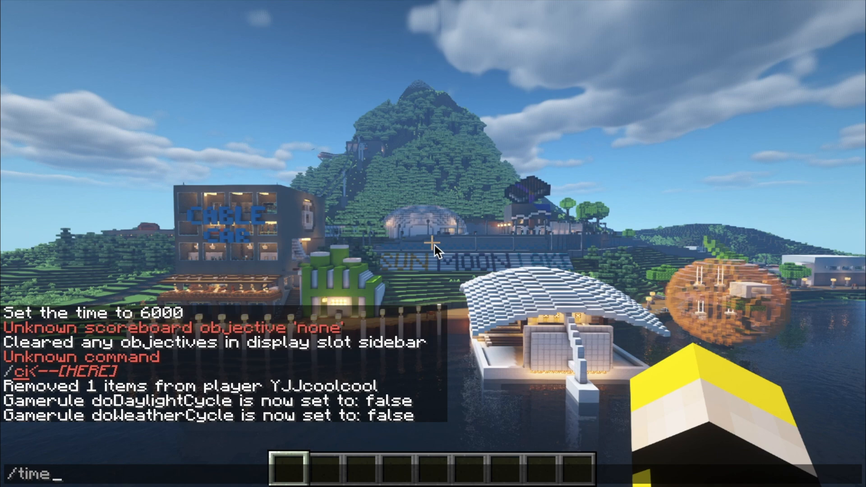
Step: Screenshot the city at time 18000, then step time through 19000, 20000 and 0
{"action": "type", "text": "set 18d"}
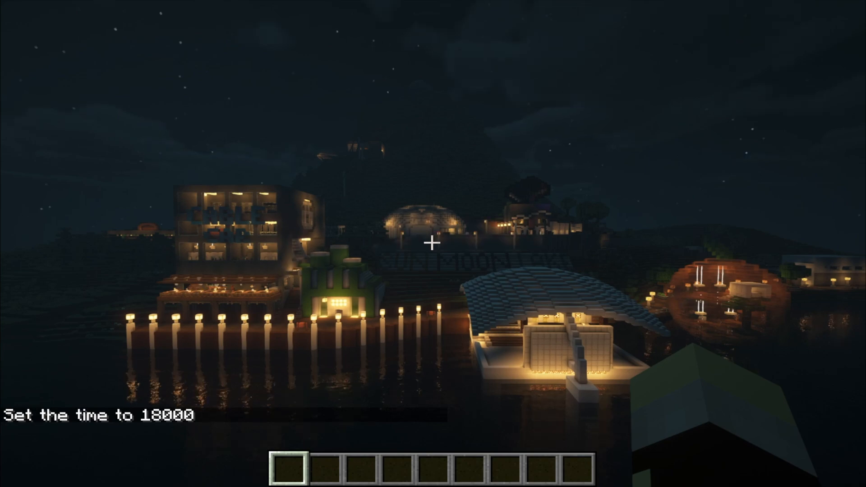
{"action": "key", "text": "F2"}
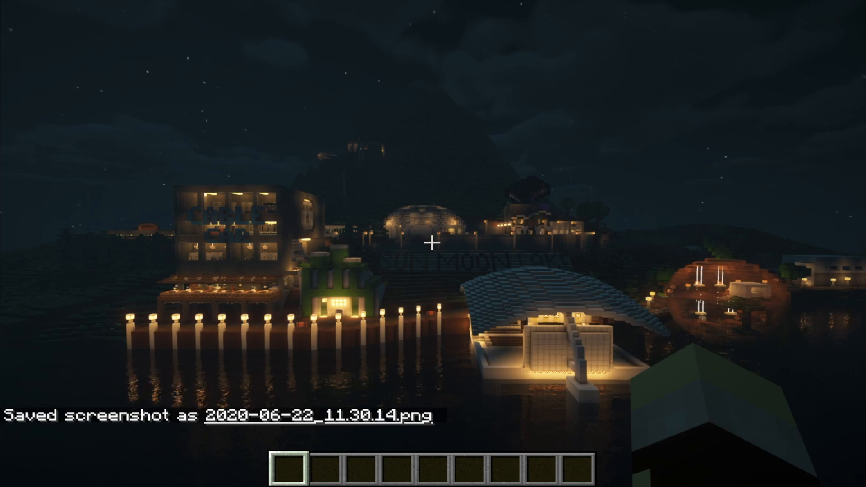
{"action": "mouse_move", "coordinate": [436, 249]}
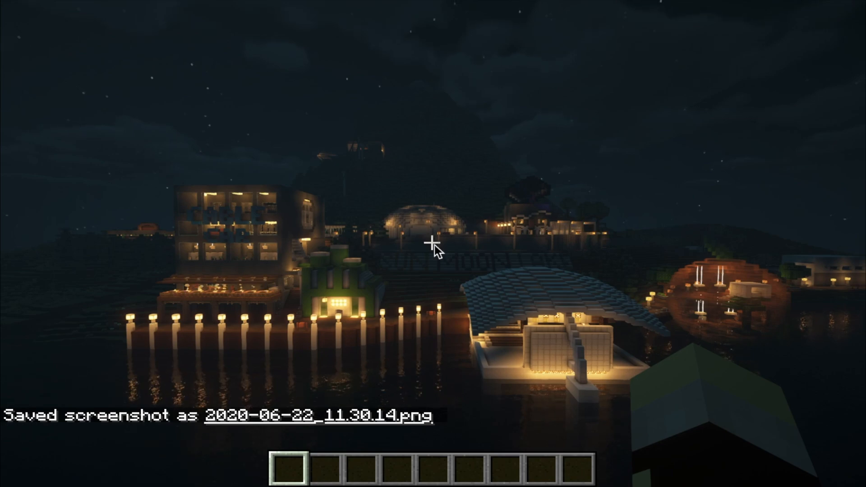
{"action": "key", "text": "t"}
{"action": "type", "text": "/time set 18000"}
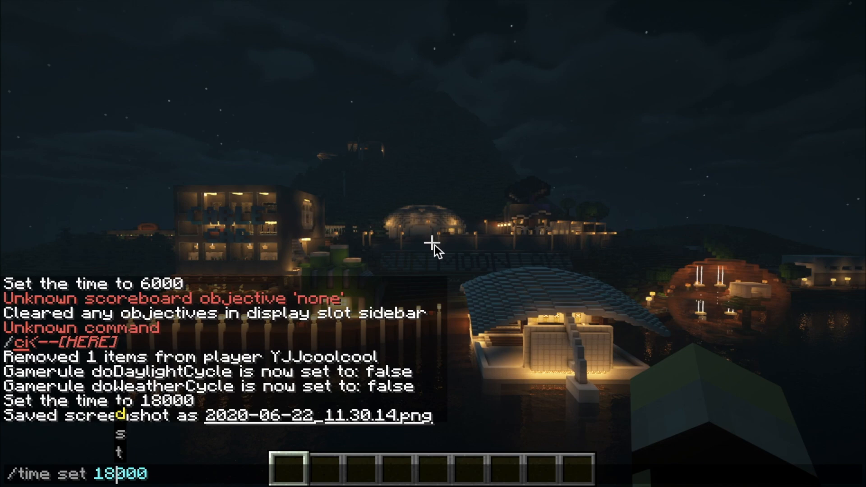
{"action": "key", "text": "enter"}
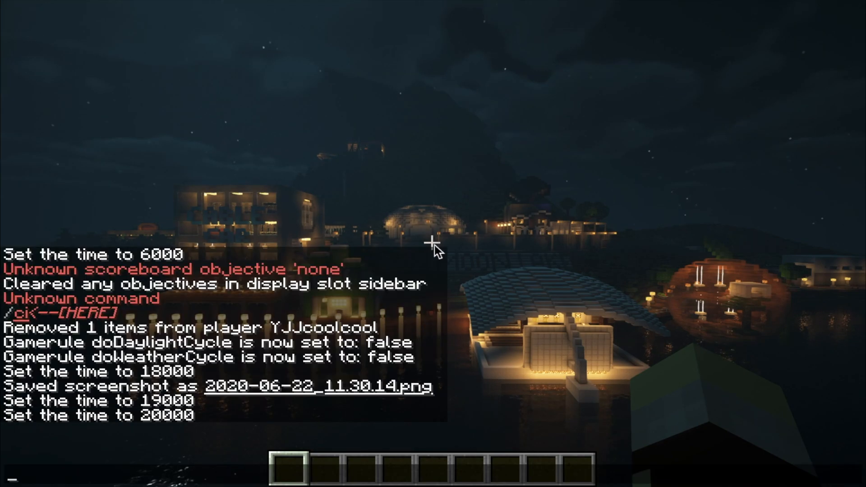
{"action": "type", "text": "/time set 20000"}
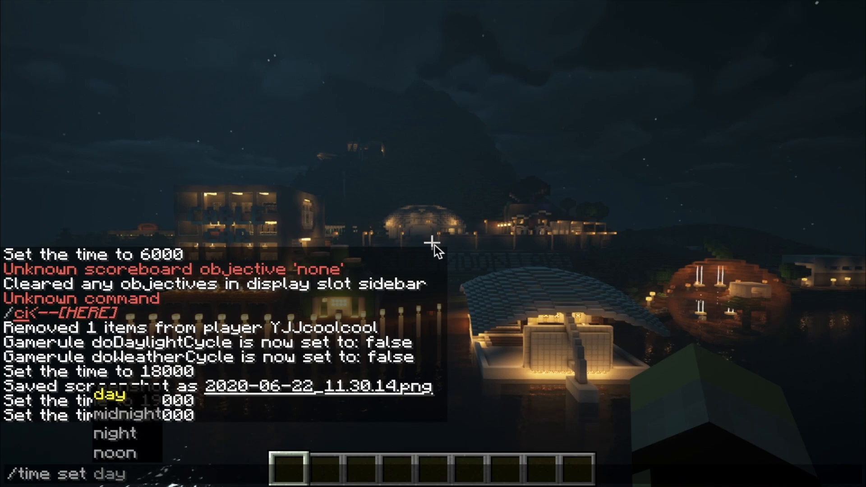
{"action": "key", "text": "Escape"}
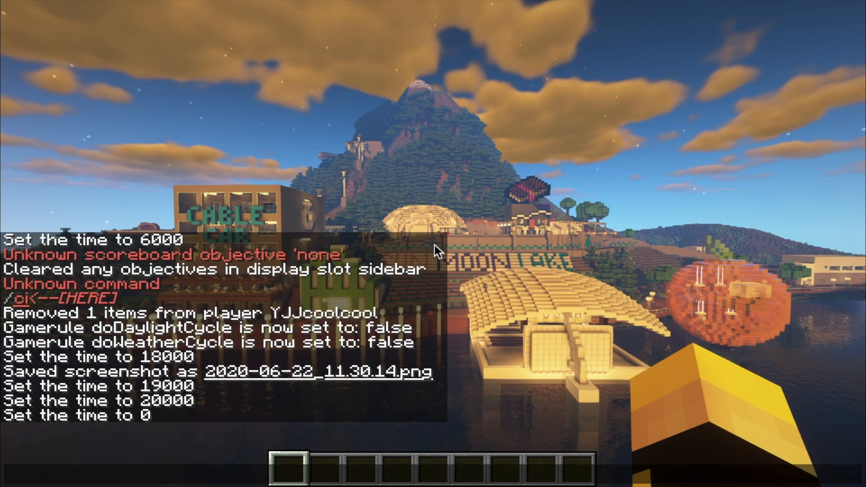
{"action": "type", "text": "/time set 100"}
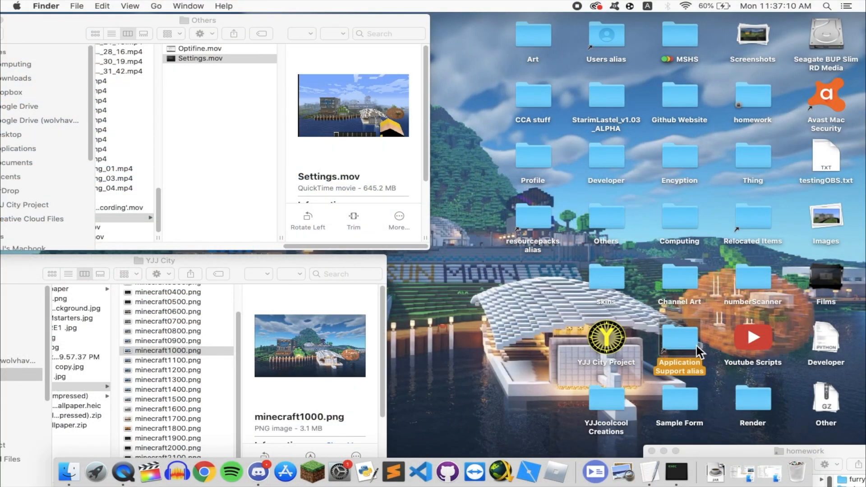
Step: Find the night screenshot in Application Support > minecraft > screenshots and drag it into YJJ City
{"action": "double_click", "coordinate": [679, 338]}
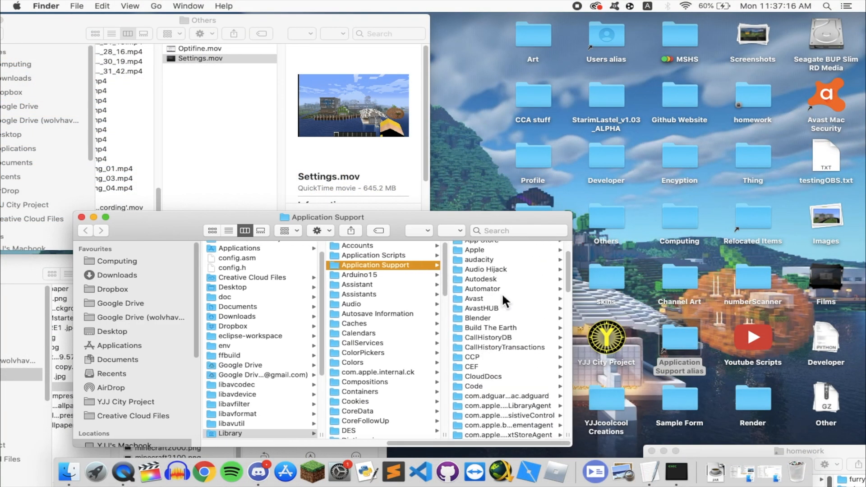
{"action": "scroll", "scroll_direction": "down", "scroll_amount": 3}
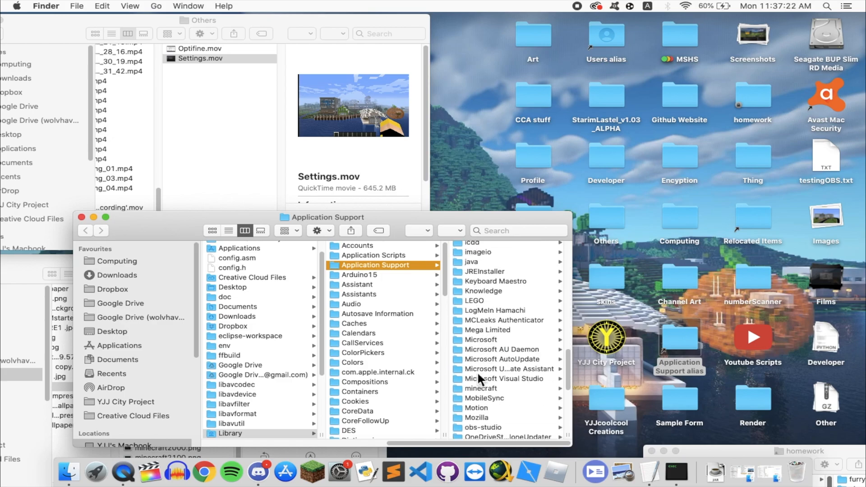
{"action": "left_click", "coordinate": [482, 389]}
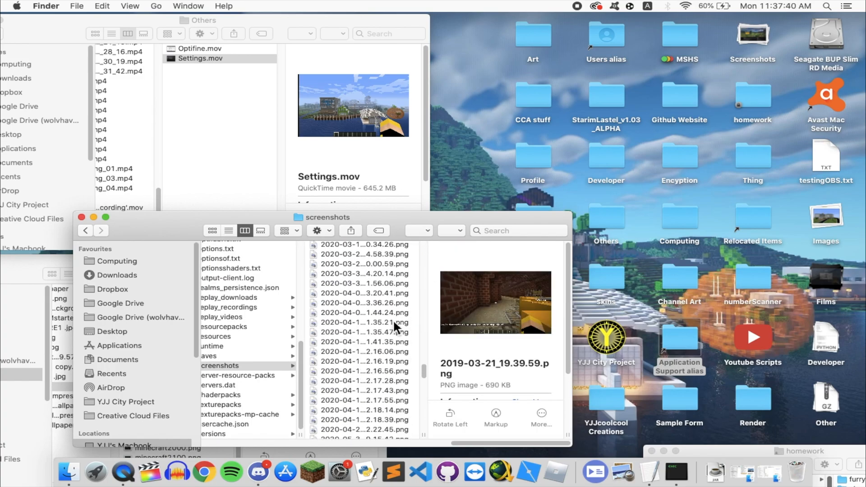
{"action": "left_click", "coordinate": [362, 293]}
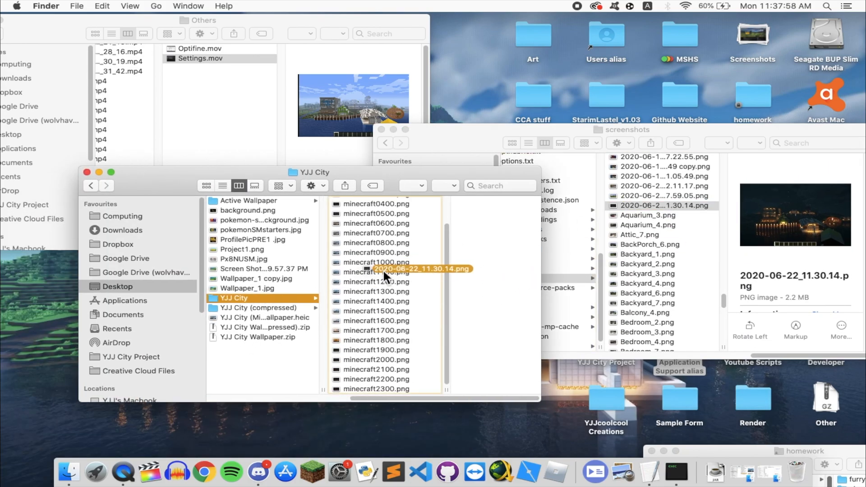
{"action": "left_click", "coordinate": [376, 262]}
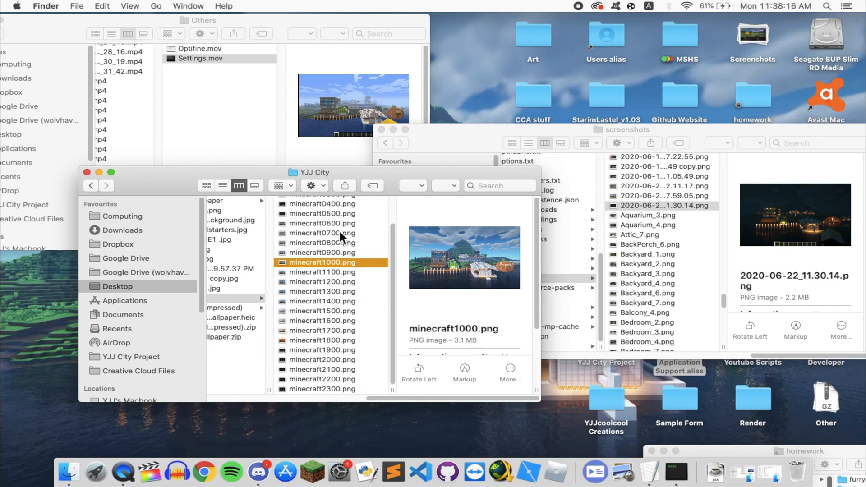
{"action": "left_click", "coordinate": [320, 233]}
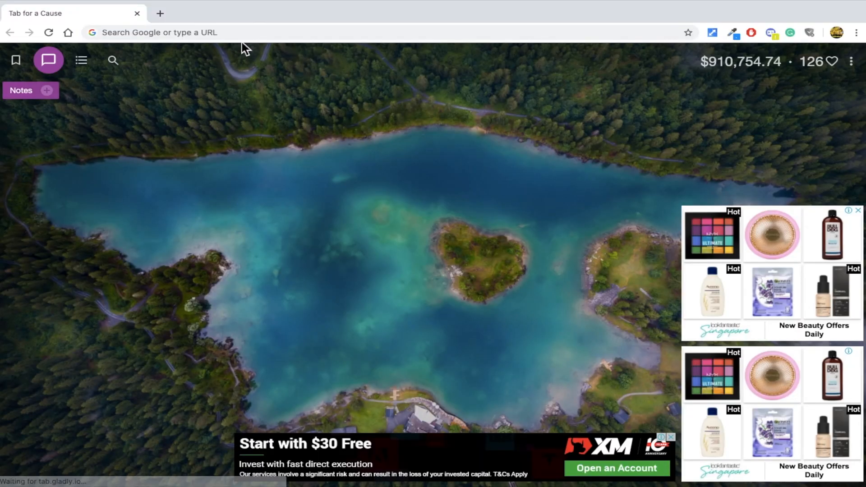
Step: Go to dynamicwallpaper.club and sign in
{"action": "type", "text": "dynamic"}
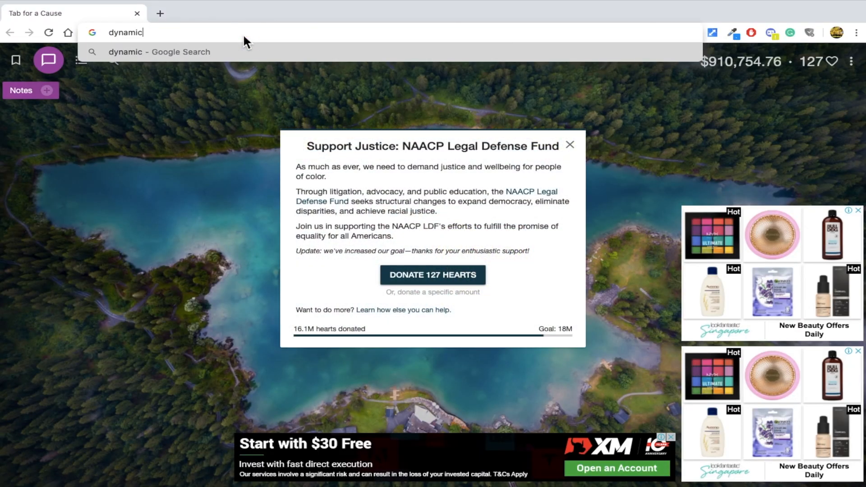
{"action": "type", "text": "wallpaper.club"}
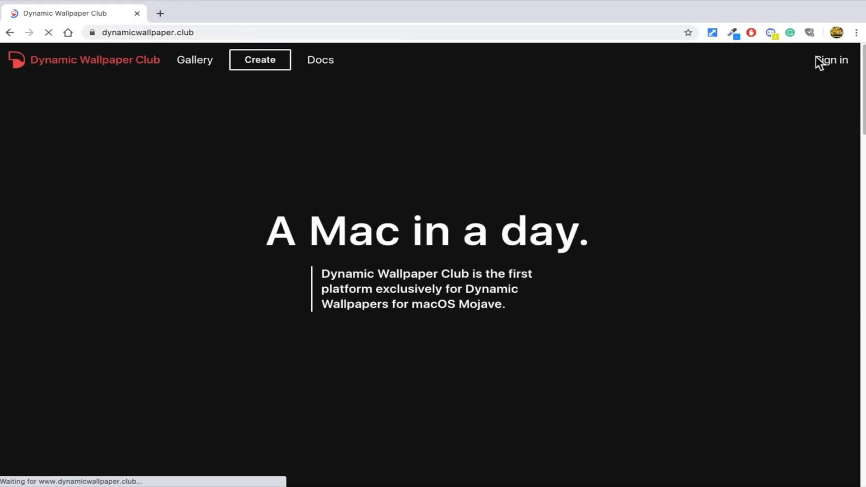
{"action": "left_click", "coordinate": [830, 59]}
{"action": "type", "text": "My Awesome Mi"}
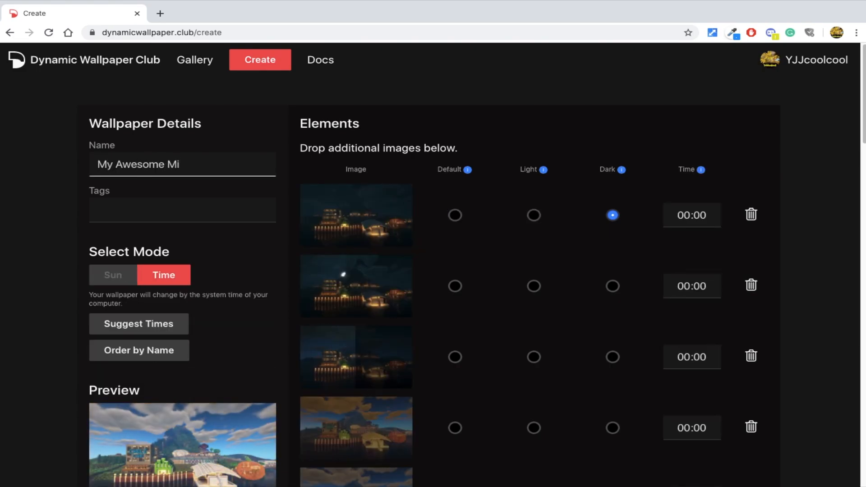
Step: Create a new wallpaper from the city screenshots and select Time mode
{"action": "type", "text": "m"}
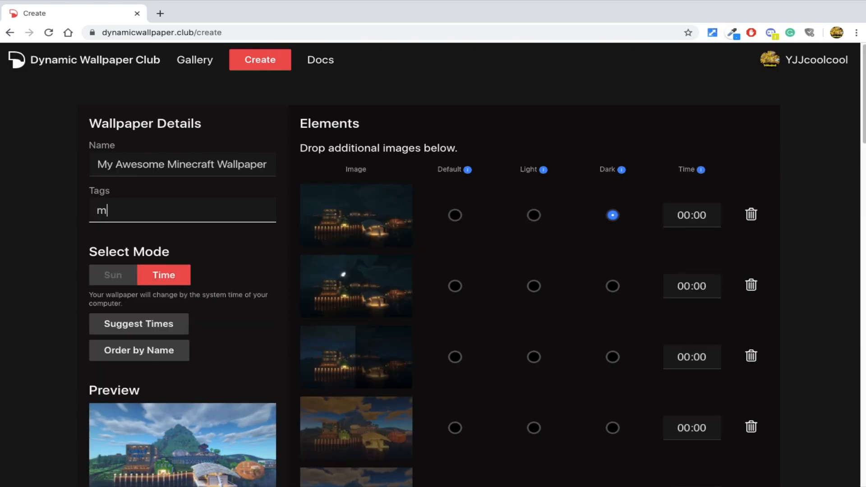
{"action": "left_click", "coordinate": [113, 275]}
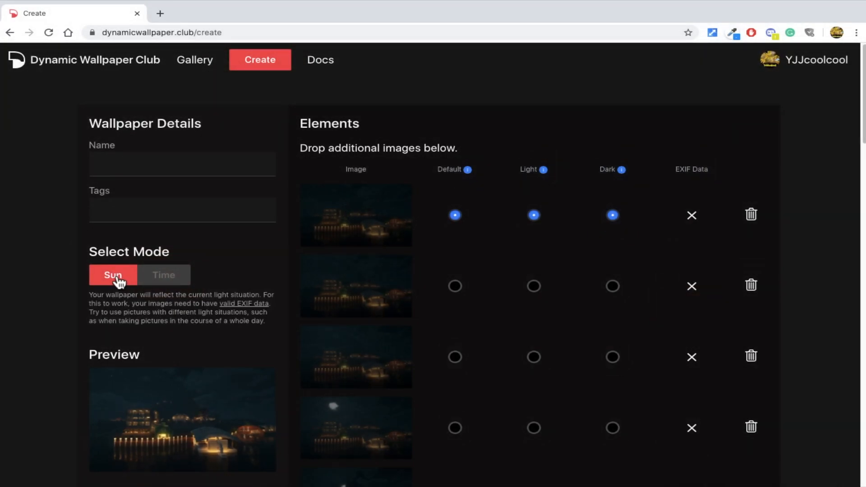
{"action": "mouse_move", "coordinate": [320, 59]}
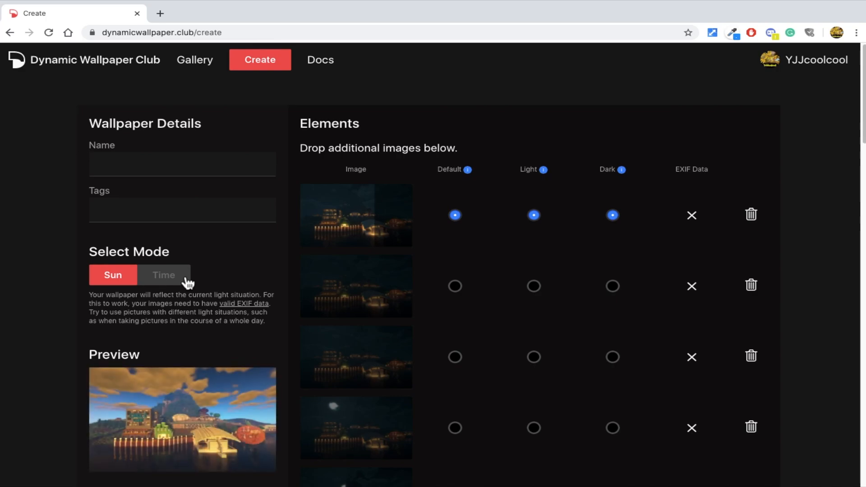
{"action": "left_click", "coordinate": [163, 274]}
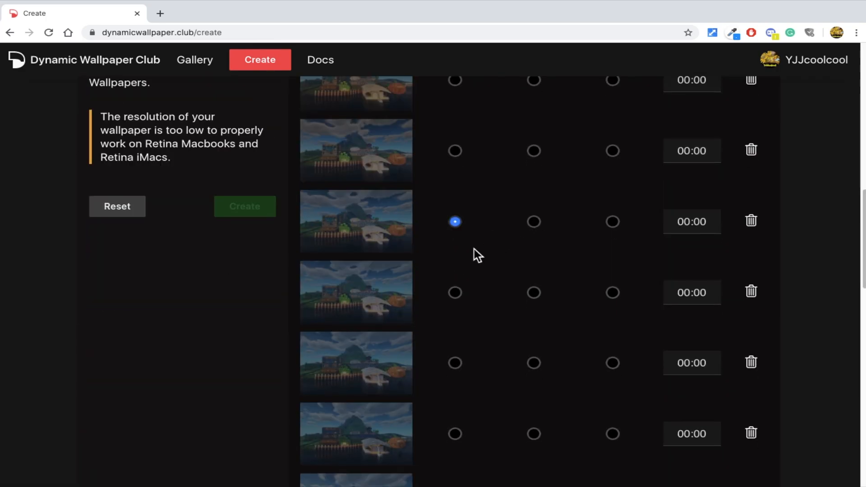
{"action": "scroll", "scroll_direction": "up", "scroll_amount": 3}
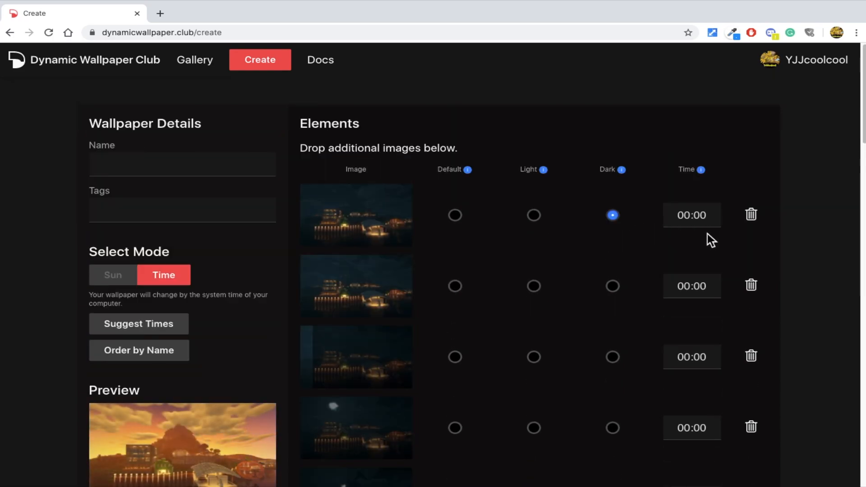
Step: Close the image time picker, add the minecraft tag, and confirm publishing rights
{"action": "left_click", "coordinate": [691, 285]}
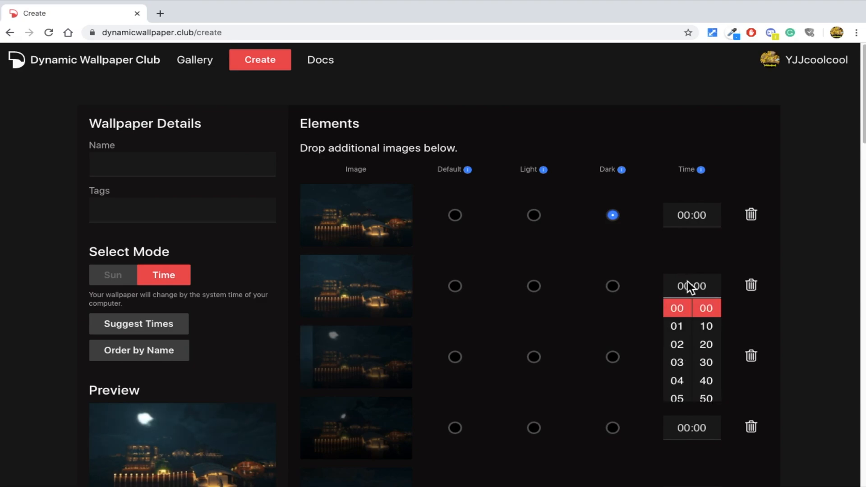
{"action": "left_click", "coordinate": [691, 286]}
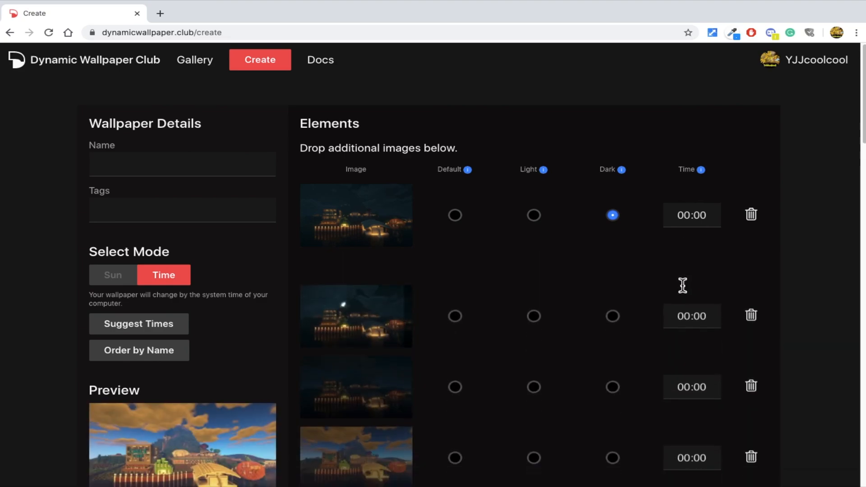
{"action": "type", "text": "minecraft"}
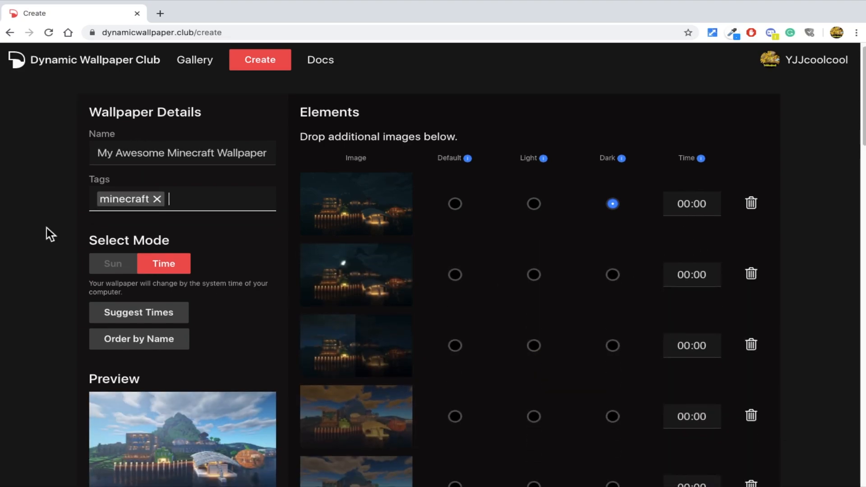
{"action": "scroll", "scroll_direction": "down", "scroll_amount": 3}
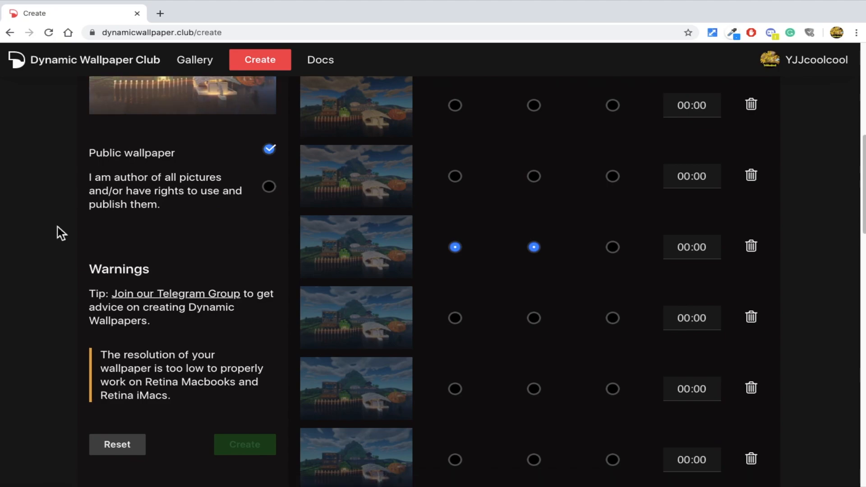
{"action": "left_click", "coordinate": [269, 187]}
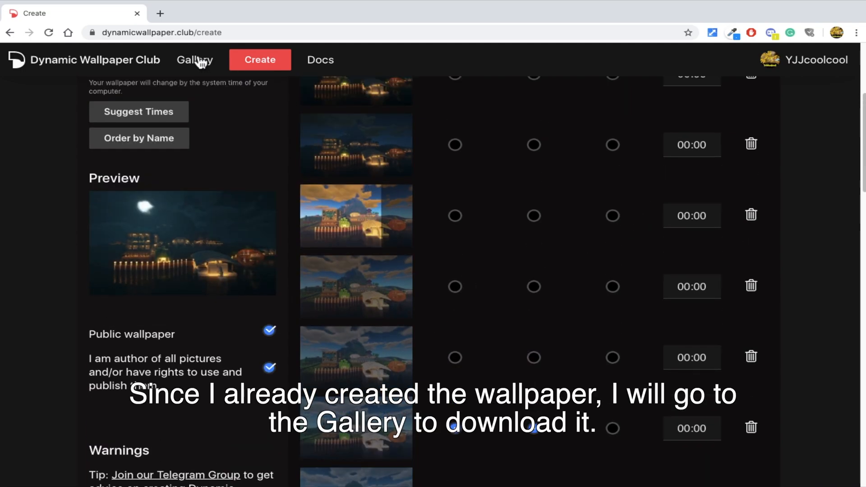
Step: Open the Minecraft city wallpaper from the Gallery and download its HEIC file
{"action": "left_click", "coordinate": [195, 60]}
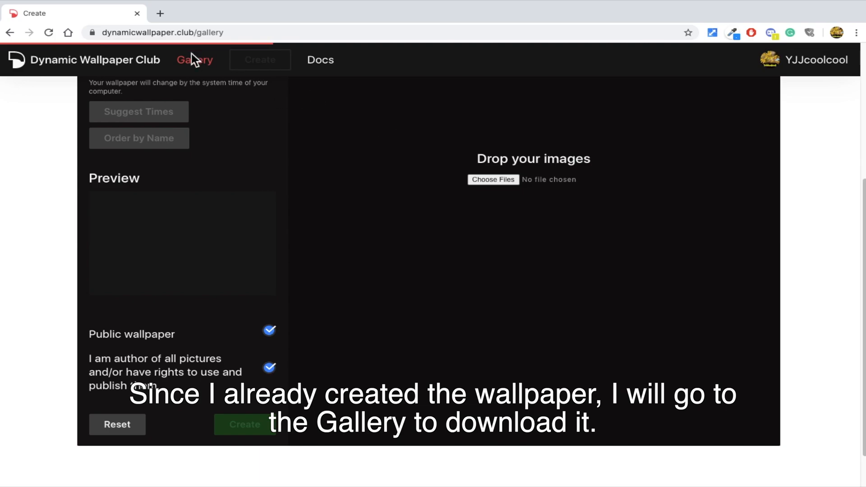
{"action": "left_click", "coordinate": [194, 60]}
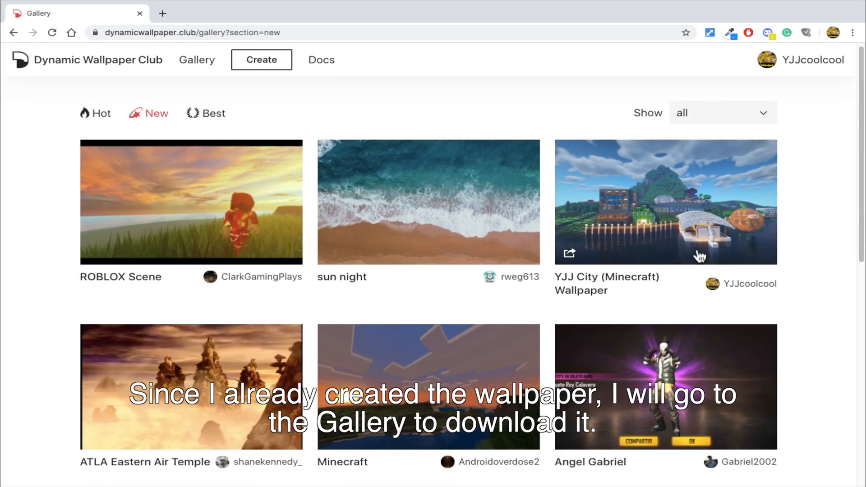
{"action": "left_click", "coordinate": [666, 202]}
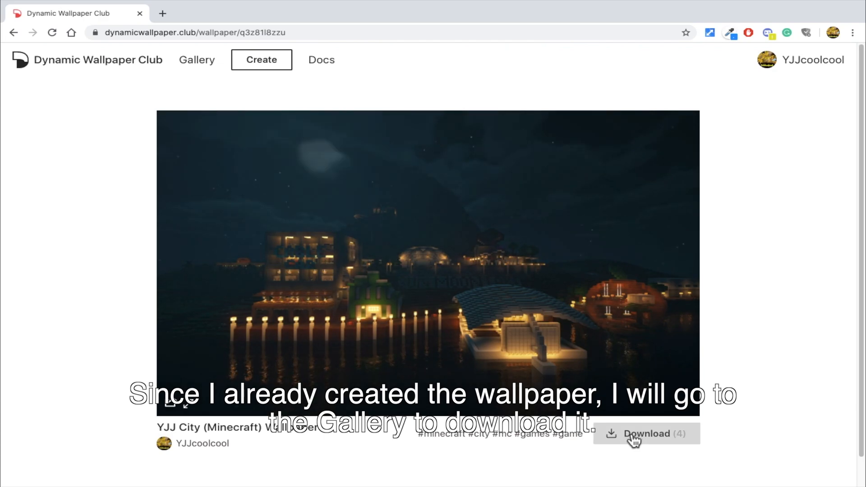
{"action": "left_click", "coordinate": [645, 434]}
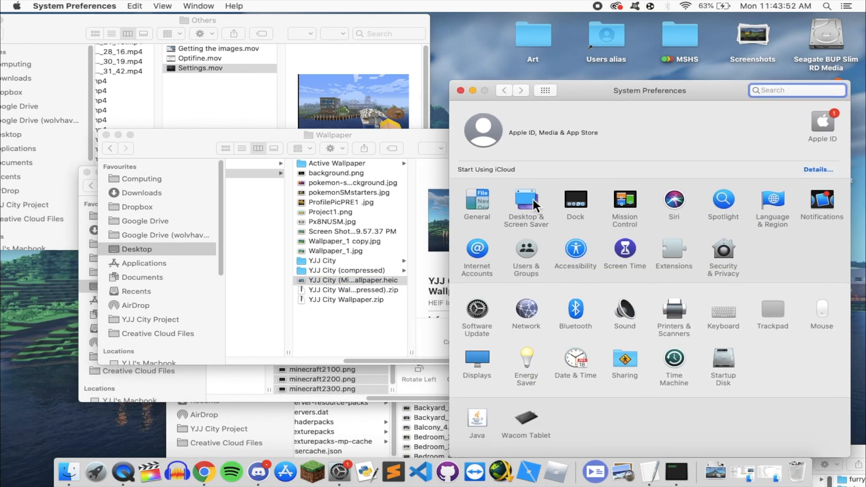
Step: Add the Wallpaper folder as a picture source and apply the YJJ City dynamic wallpaper
{"action": "left_click", "coordinate": [525, 200]}
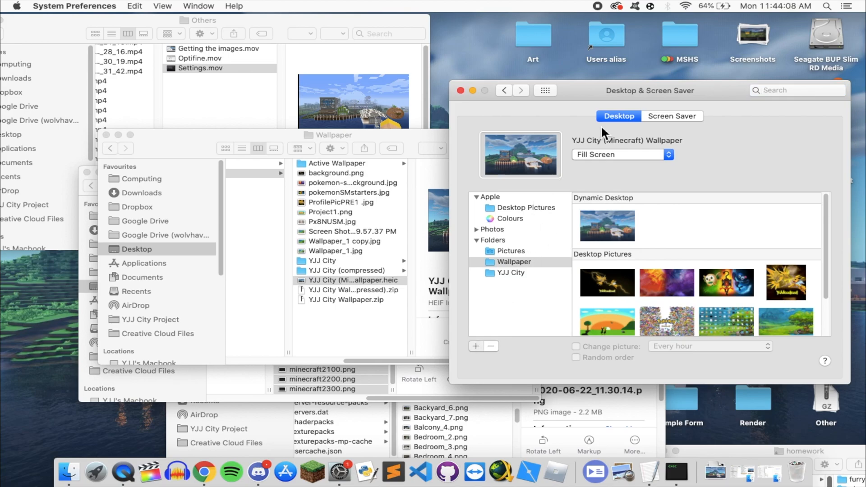
{"action": "left_click", "coordinate": [477, 346]}
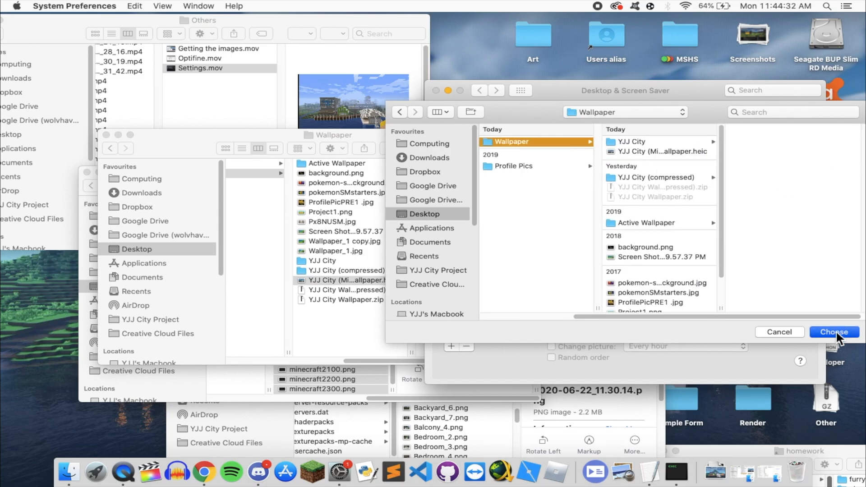
{"action": "left_click", "coordinate": [833, 332]}
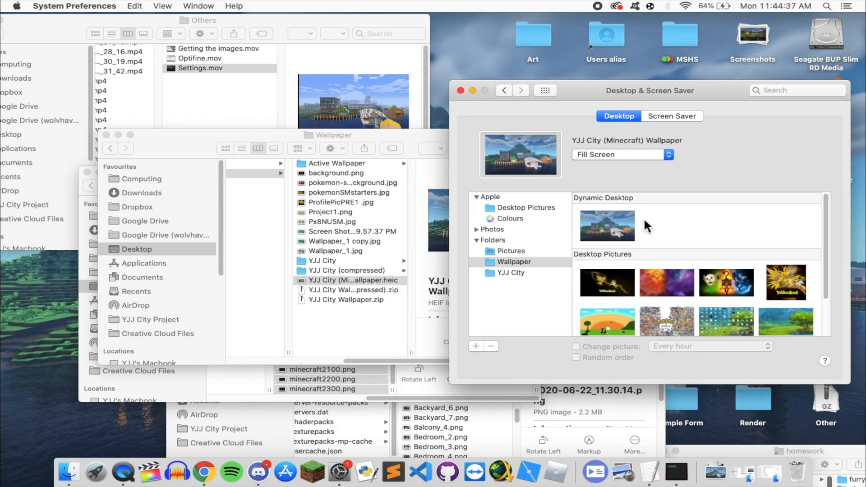
{"action": "left_click", "coordinate": [606, 225]}
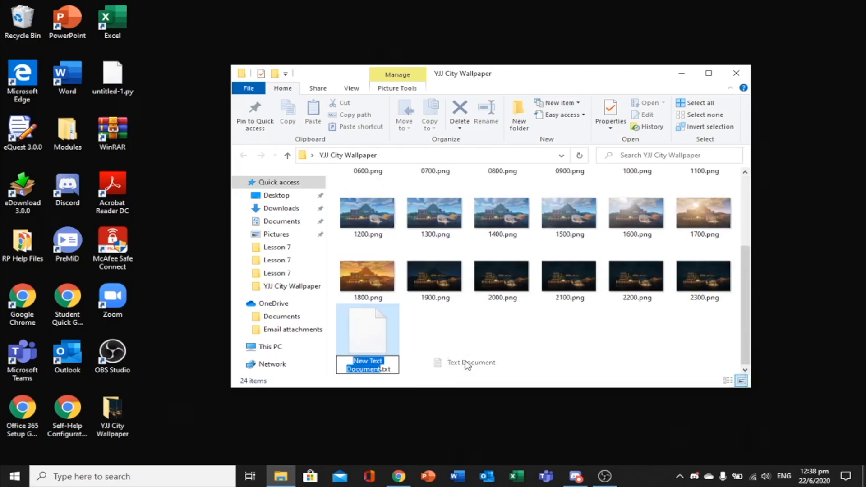
Step: Name the new text document config.json and open it in Notepad
{"action": "type", "text": "config.json"}
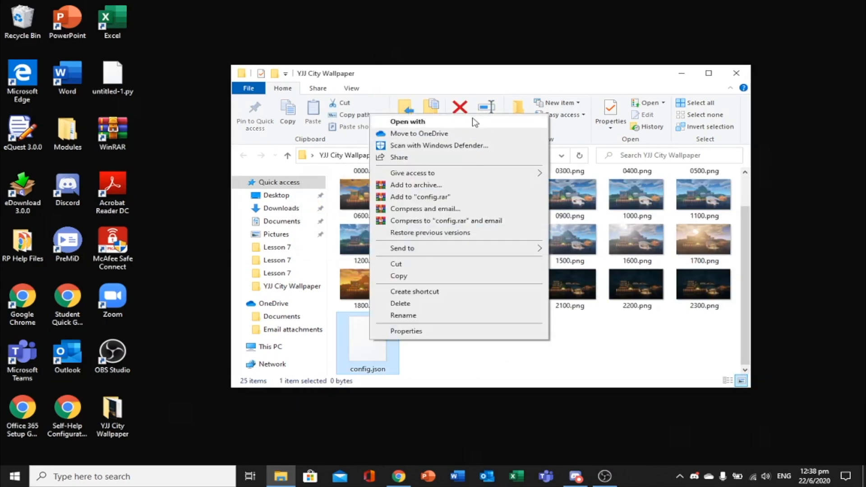
{"action": "left_click", "coordinate": [408, 121]}
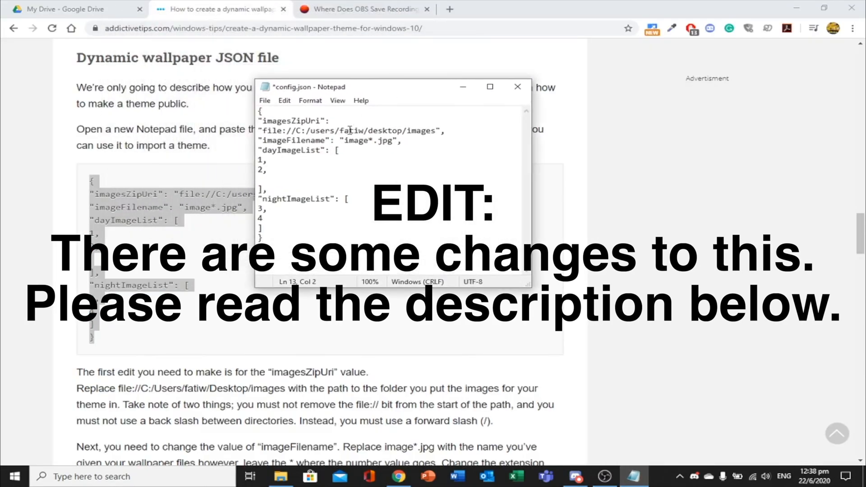
Step: Point imagesZipUri to the desktop YJJ City Wallpaper folder and set imageFilename to minecraft*.png
{"action": "type", "text": "2002326"}
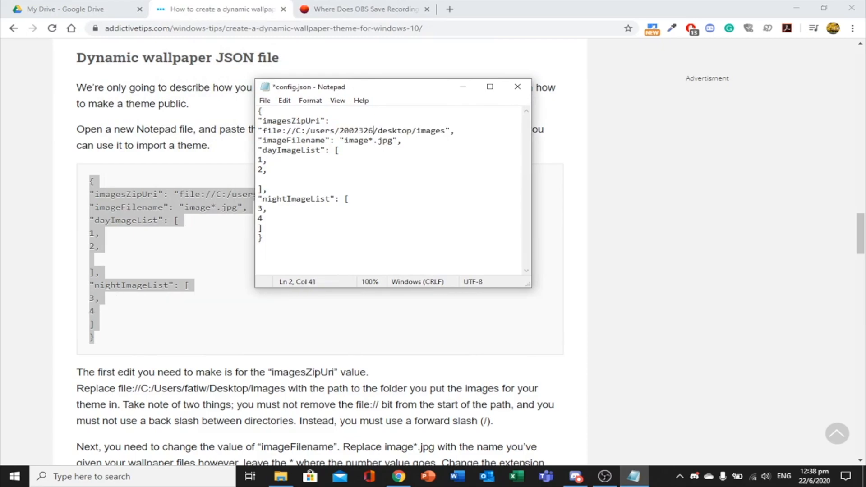
{"action": "type", "text": "1"}
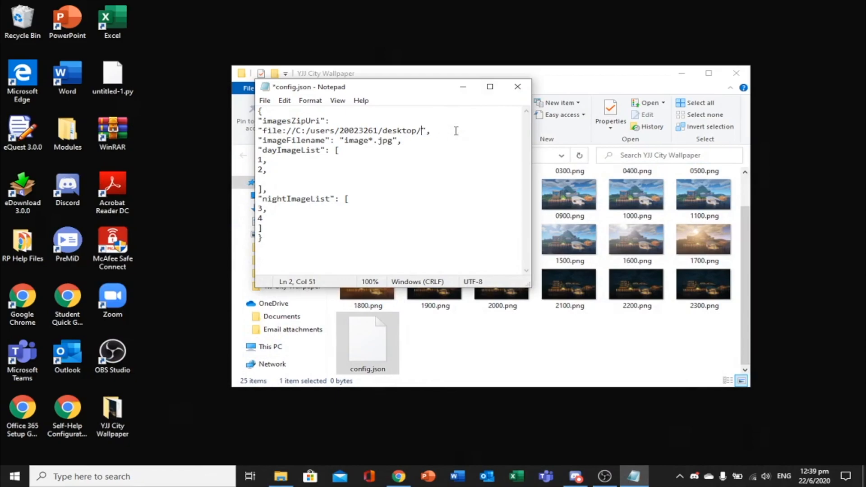
{"action": "type", "text": "YJJ City Wallpaper"}
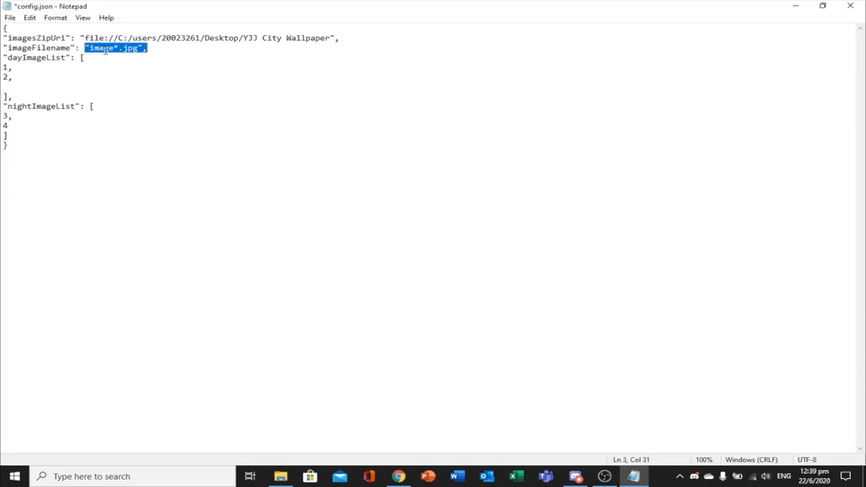
{"action": "type", "text": "minecraft"}
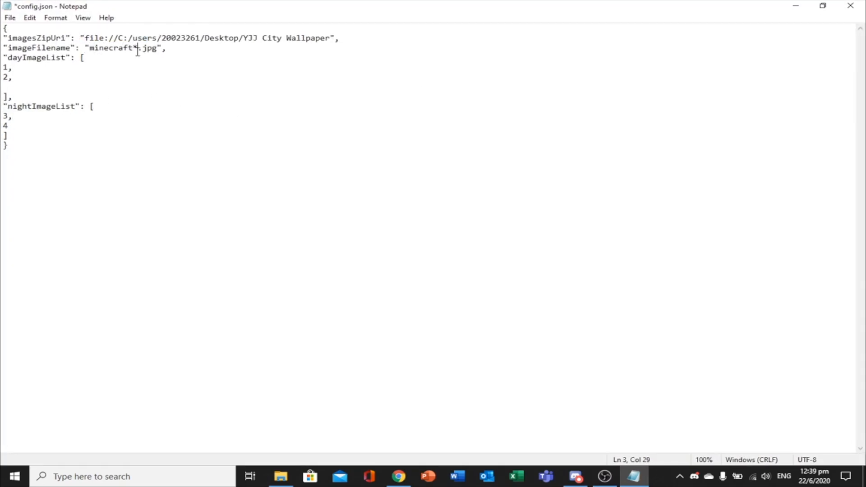
{"action": "type", "text": "png"}
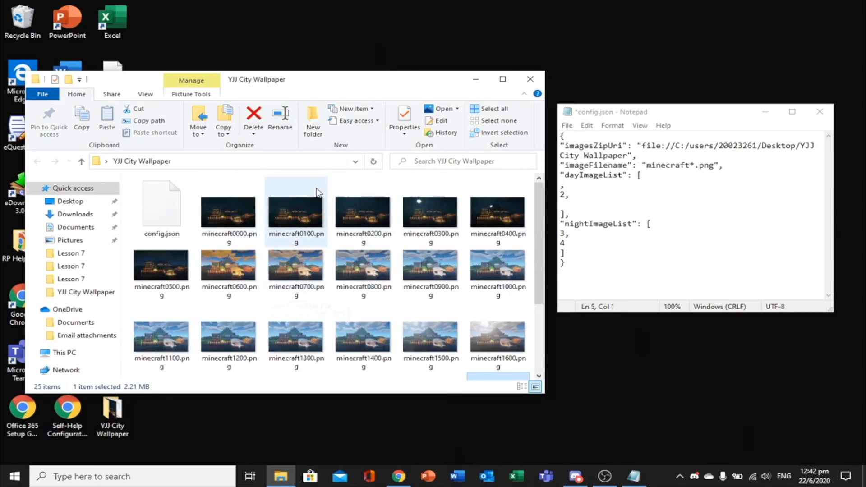
Step: Enter day hours starting 0600 and night hours 1800–0500, then save config.json
{"action": "type", "text": "0600"}
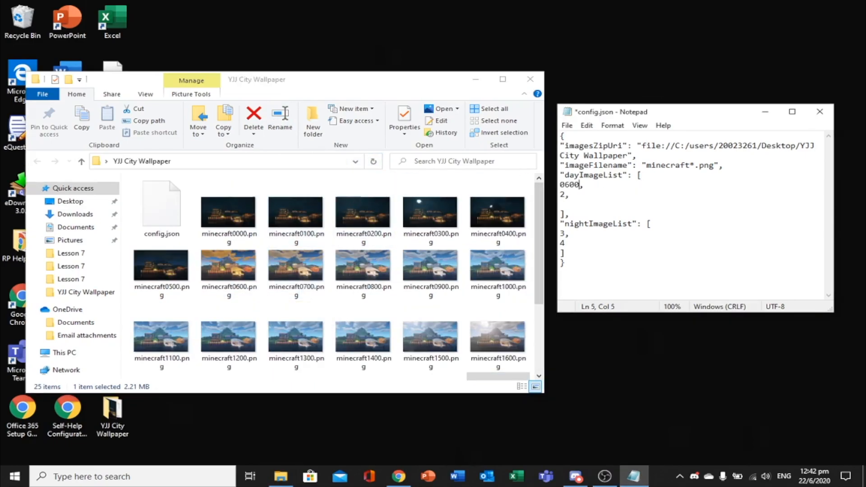
{"action": "type", "text": "0700,"}
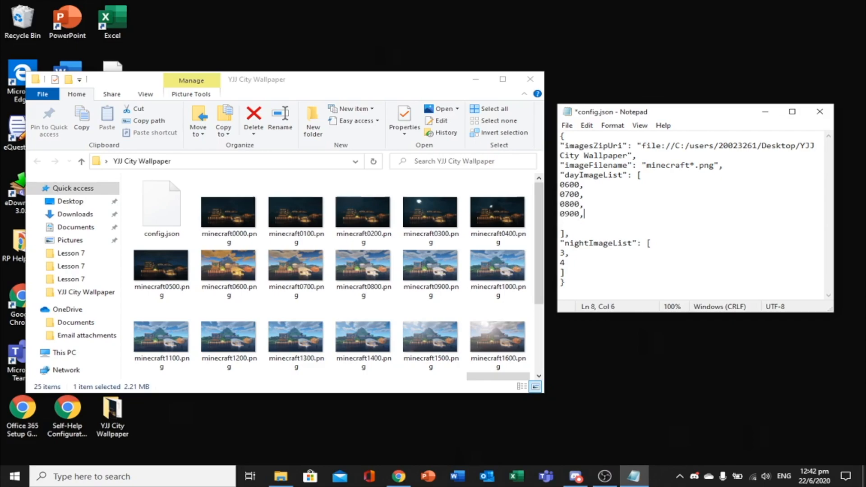
{"action": "type", "text": "1000,"}
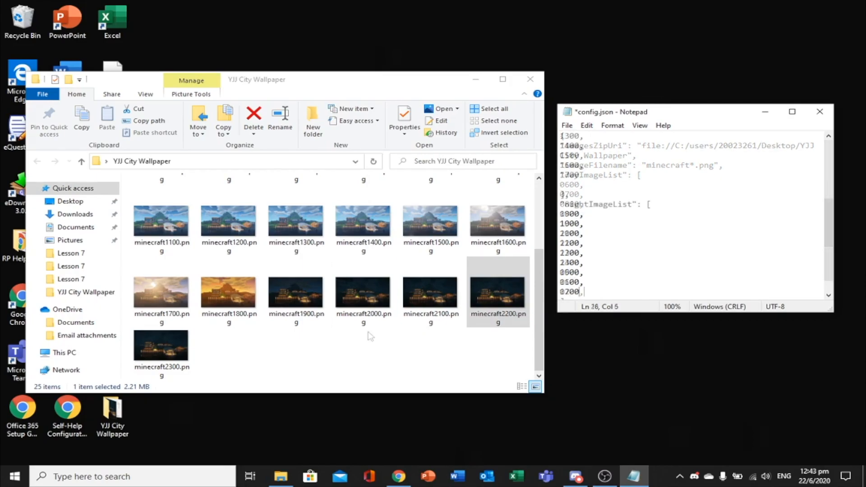
{"action": "scroll", "scroll_direction": "down", "scroll_amount": 3}
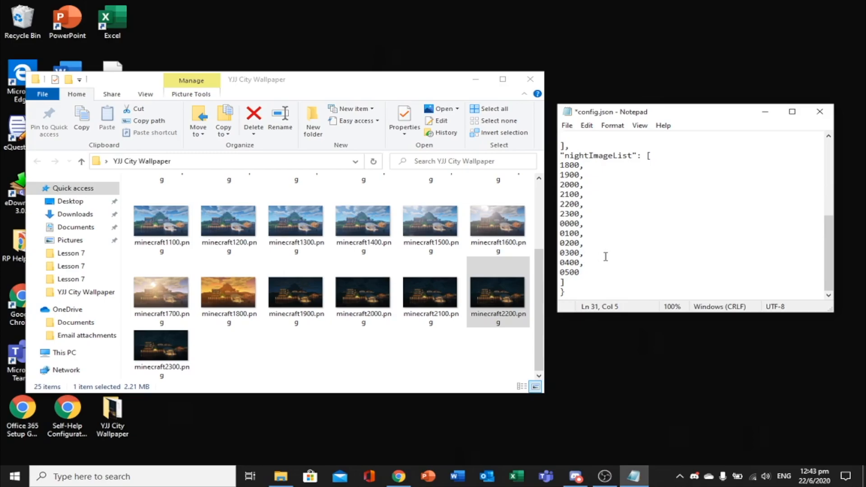
{"action": "key", "text": "ctrl+s"}
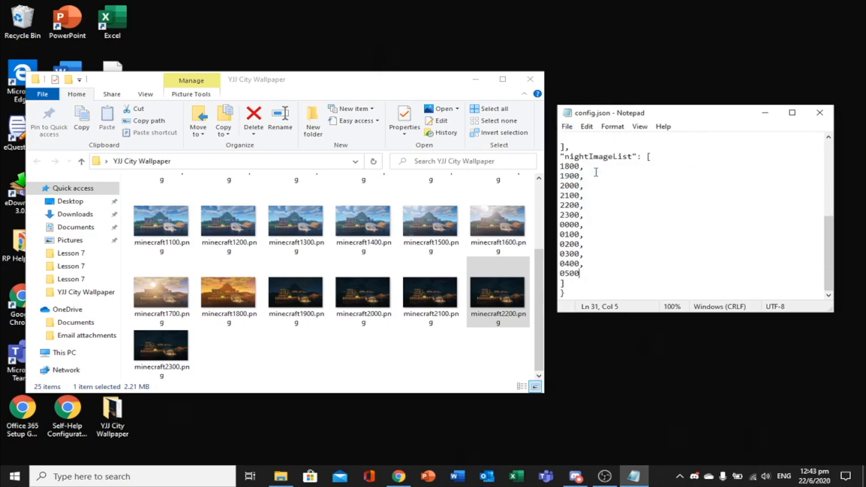
{"action": "left_click", "coordinate": [397, 477]}
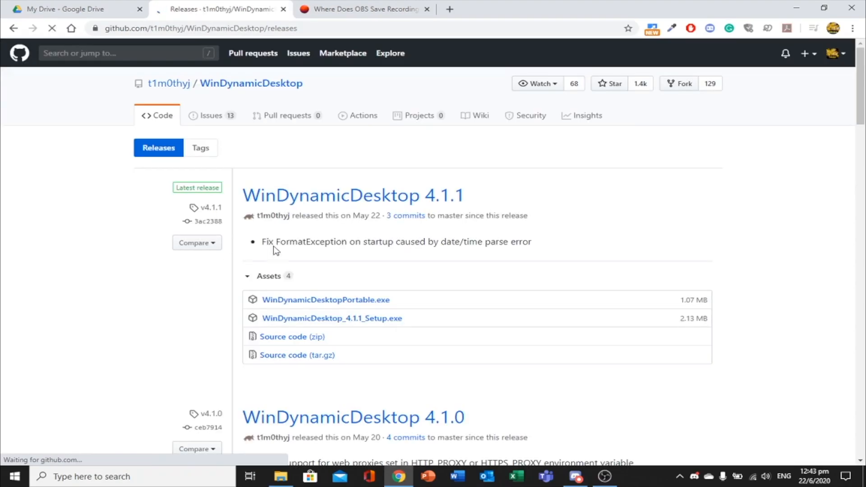
Step: Choose Import from file in WinDynamicDesktop's Select Theme window
{"action": "scroll", "scroll_direction": "down", "scroll_amount": 3}
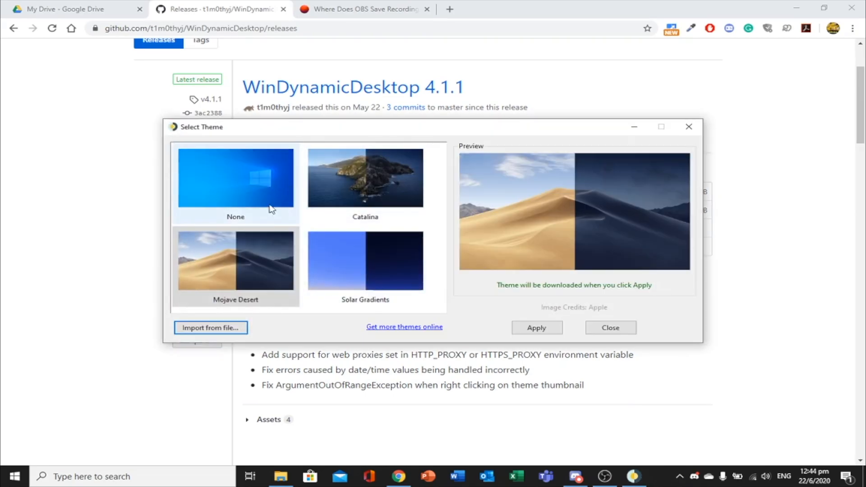
{"action": "left_click", "coordinate": [210, 328]}
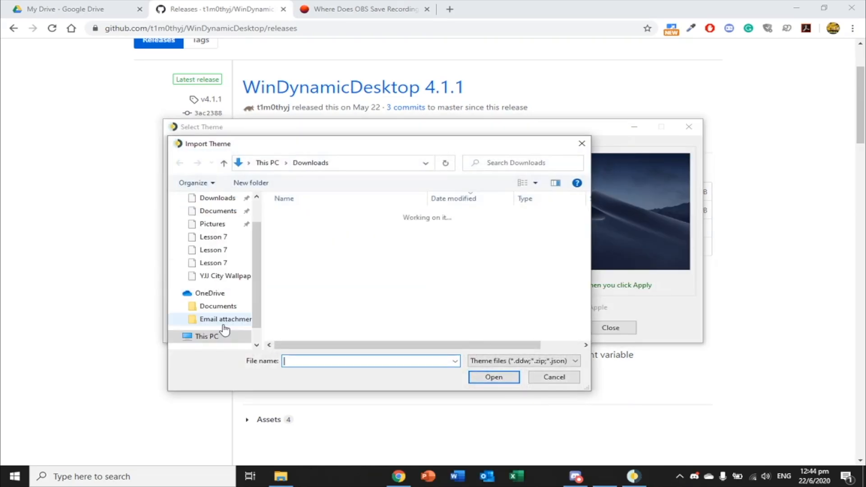